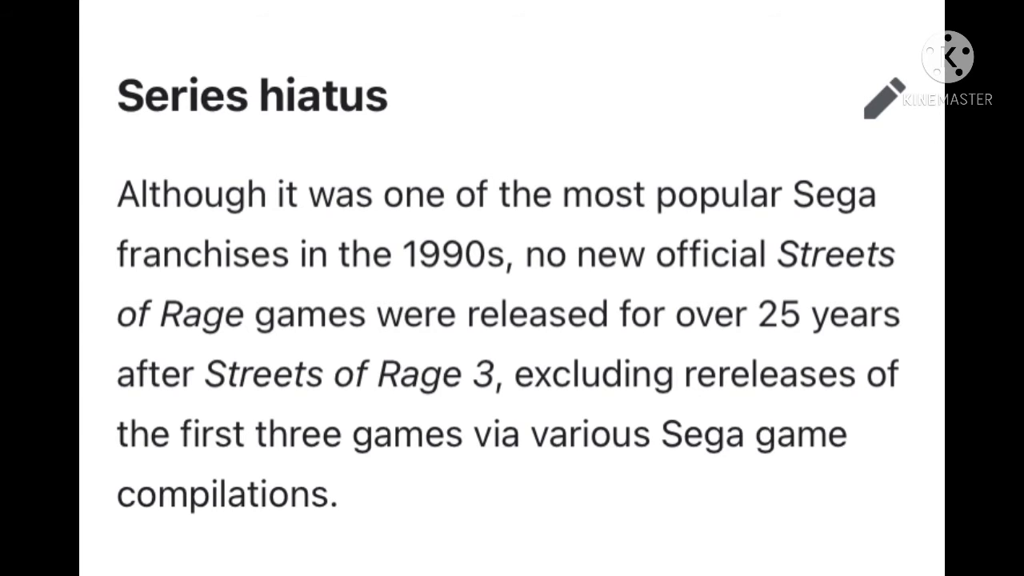
scroll(down, 3)
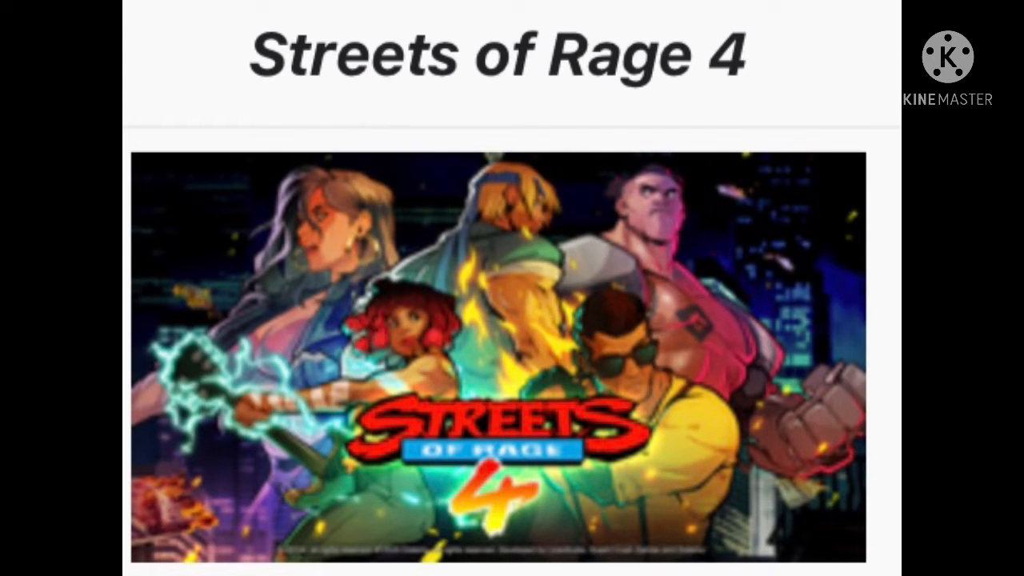
scroll(down, 3)
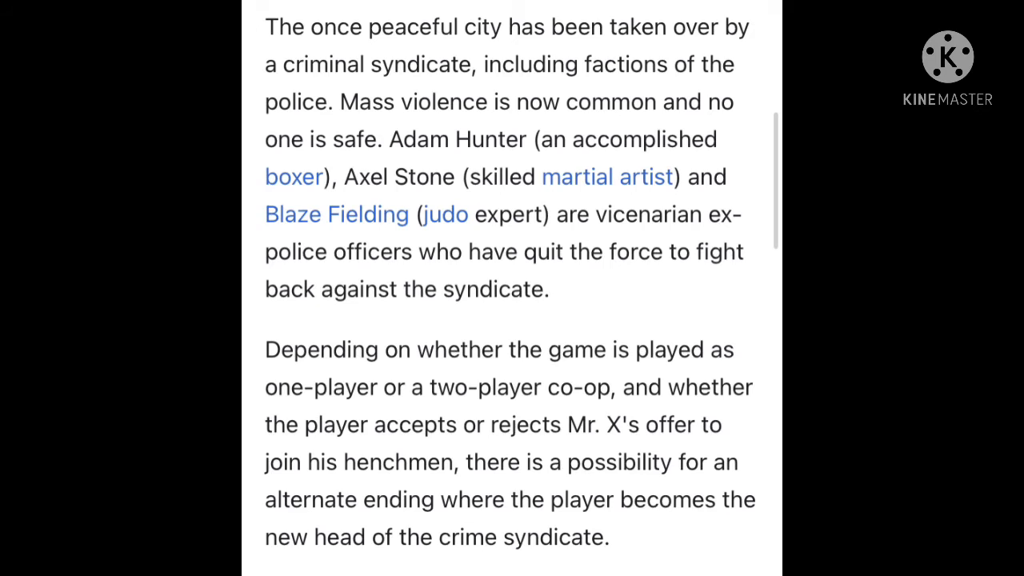